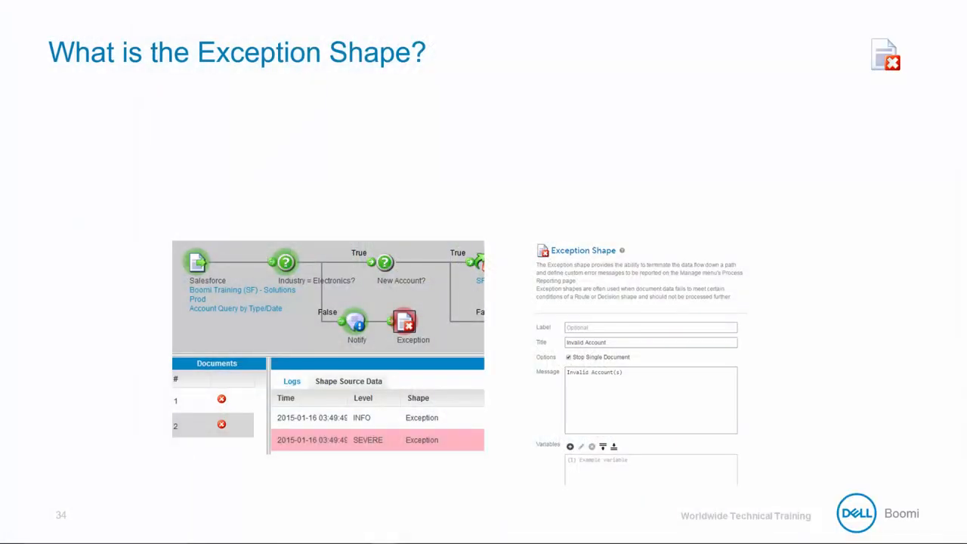
- Advance to the 'What is the Exception Shape?' slide before moving to the Build workspace
{"action": "key", "text": "Right"}
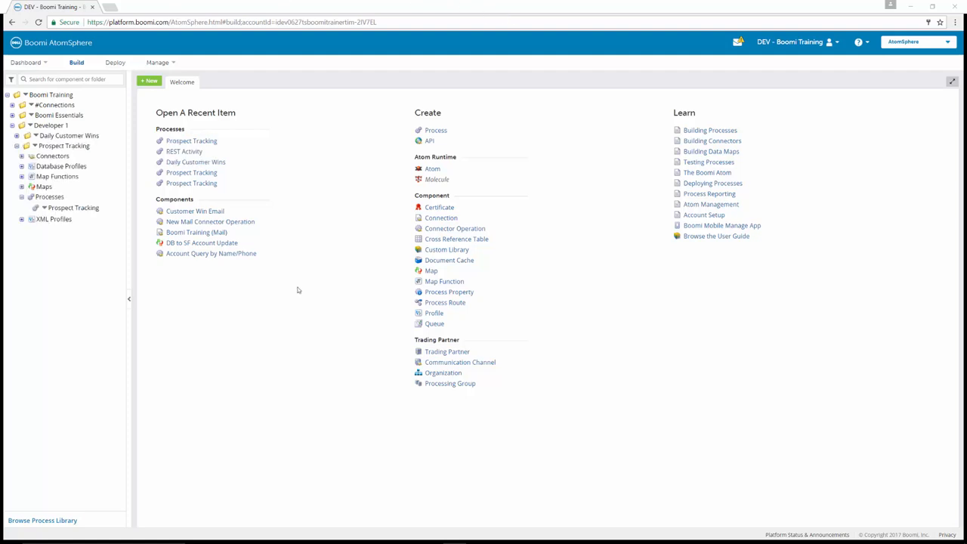
{"action": "mouse_move", "coordinate": [297, 290]}
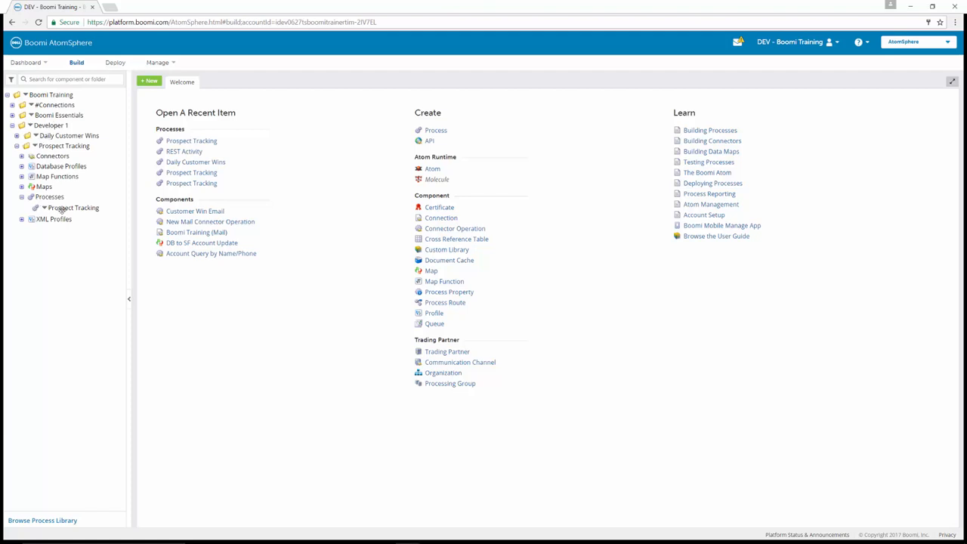
- Open the Prospect Tracking process from the component explorer onto the canvas
{"action": "double_click", "coordinate": [73, 207]}
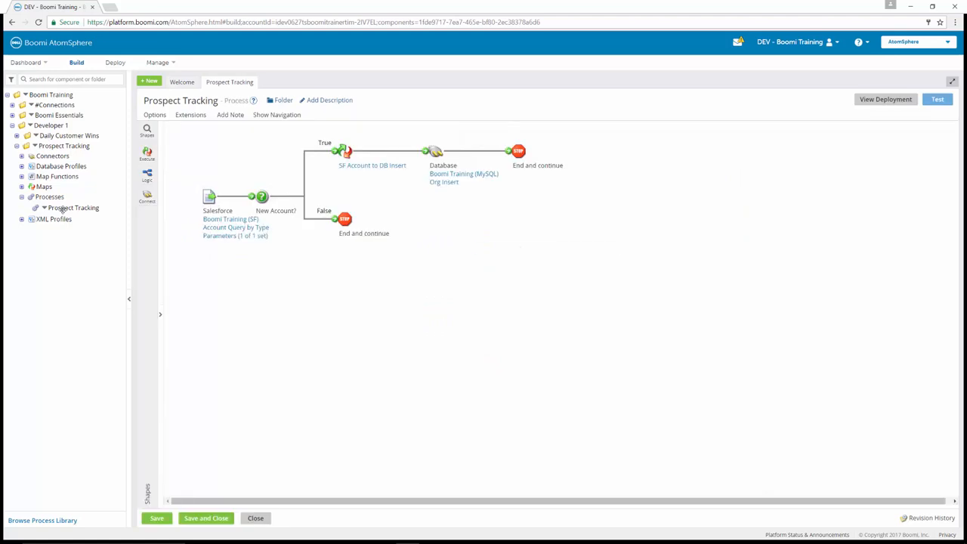
{"action": "left_click", "coordinate": [181, 81]}
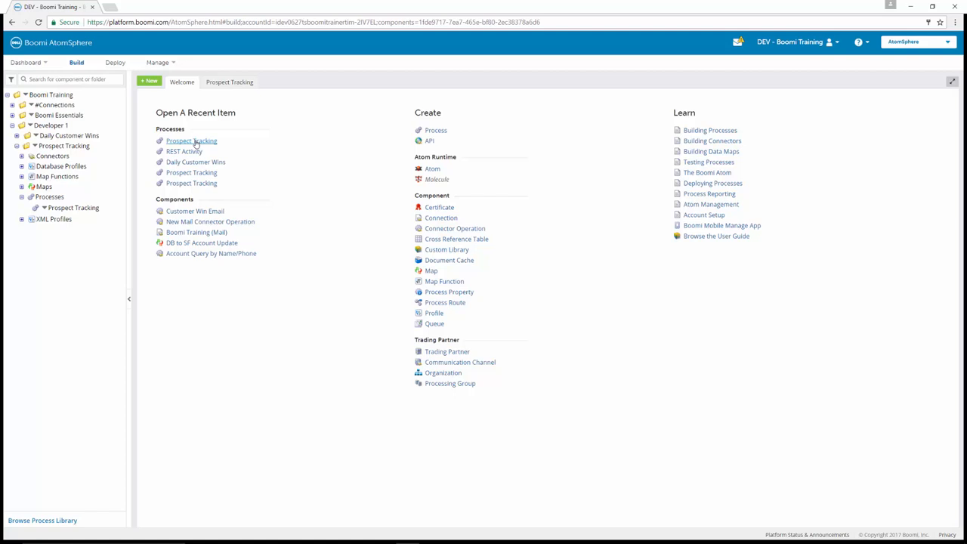
{"action": "left_click", "coordinate": [190, 141]}
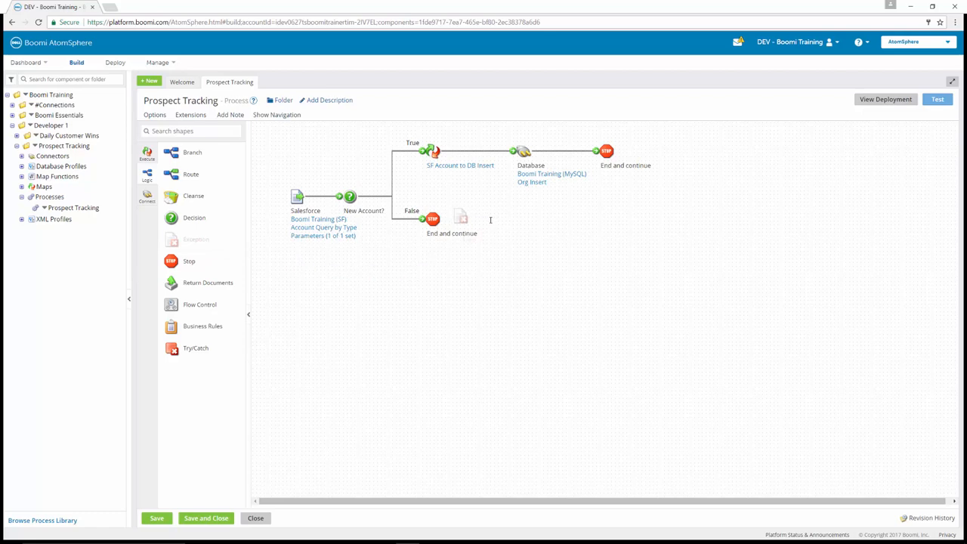
- Place an Exception shape on the False path titled 'Old Account Record' with message 'Account ID ({1}'
{"action": "left_click", "coordinate": [459, 220]}
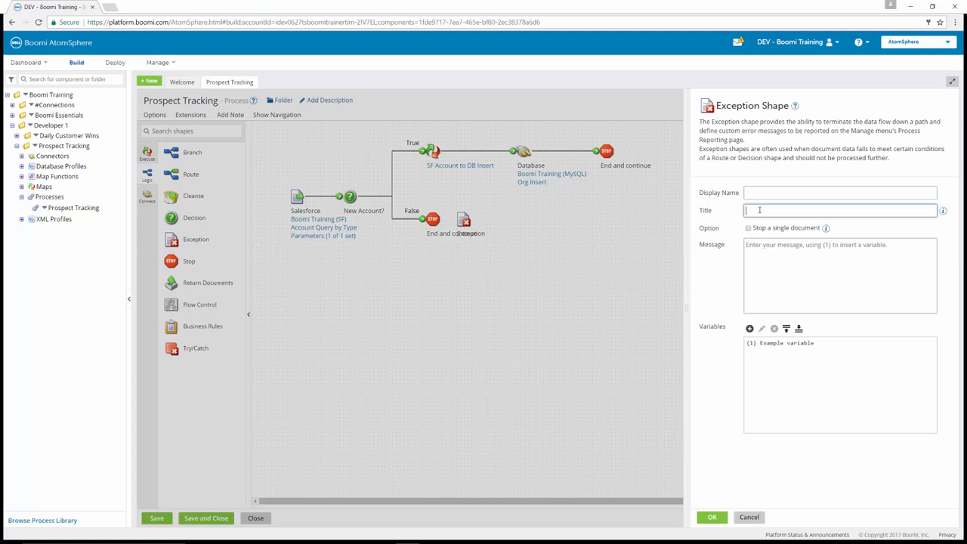
{"action": "type", "text": "Old Account Record"}
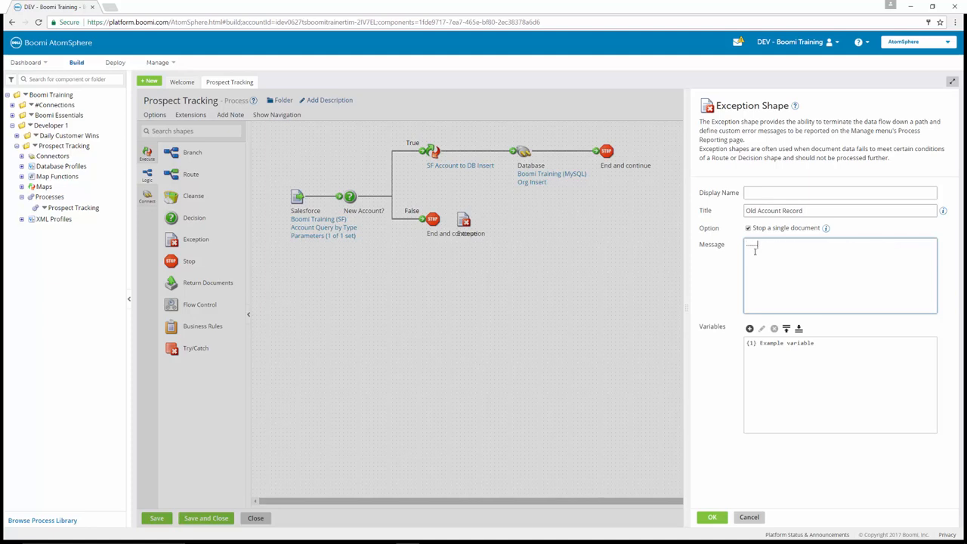
{"action": "type", "text": "Account ID"}
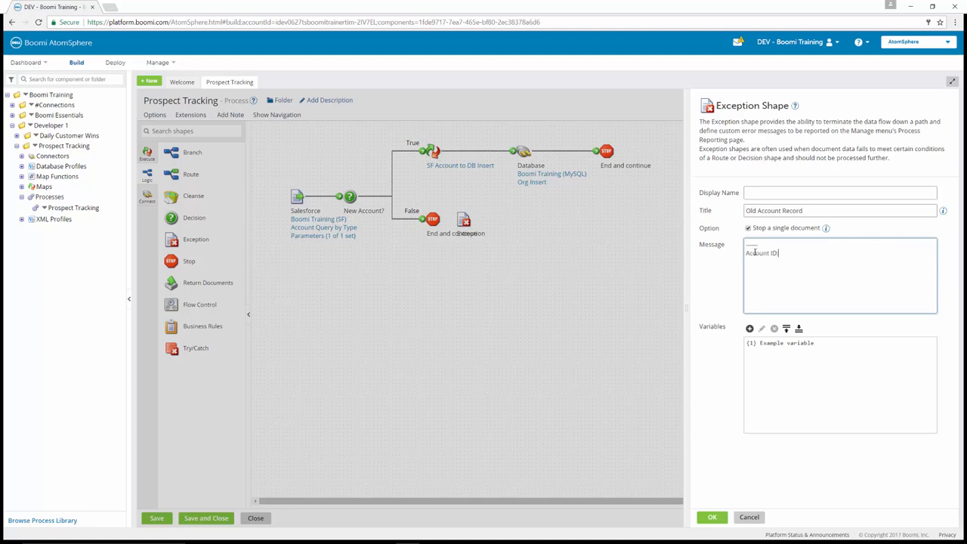
{"action": "type", "text": "("}
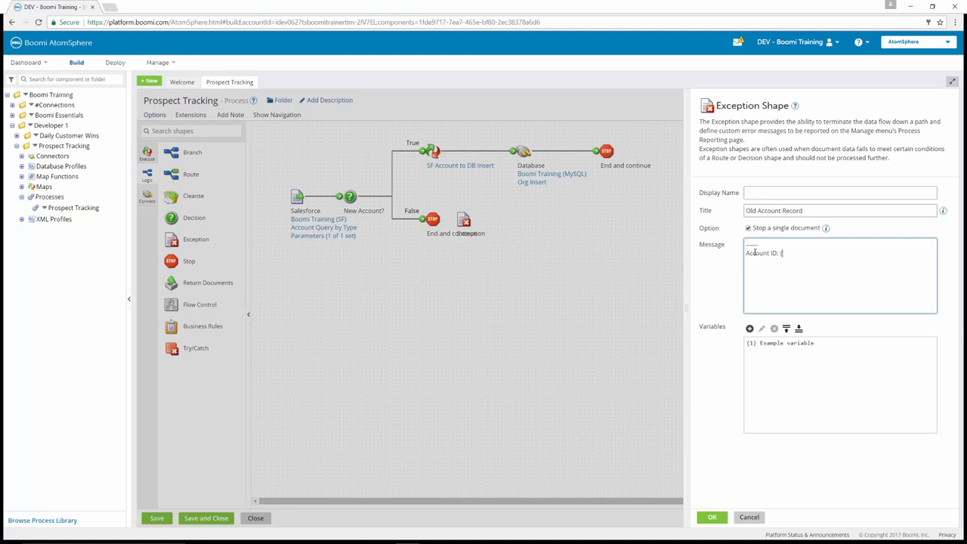
{"action": "type", "text": "{1}"}
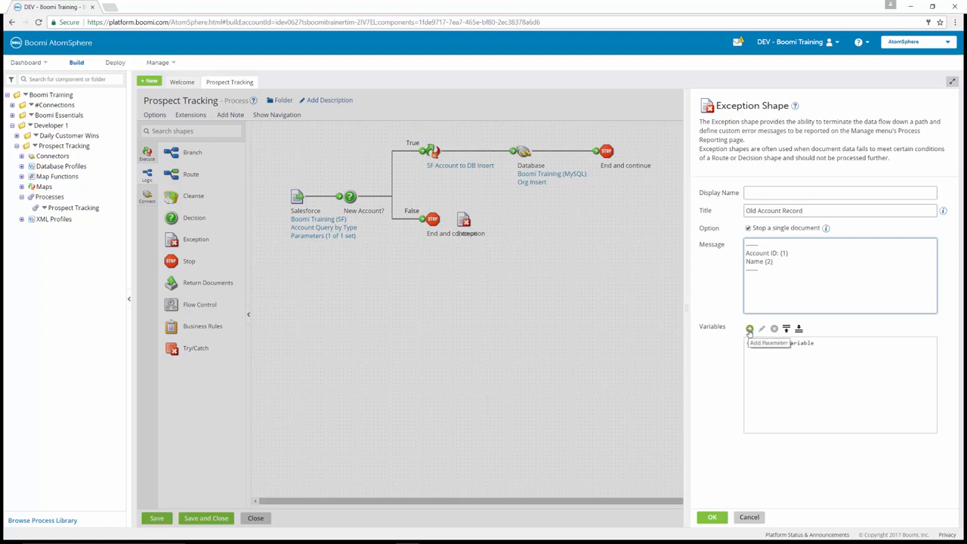
- Add the first parameter as the Id element of the XML Salesforce account query response profile
{"action": "left_click", "coordinate": [747, 329]}
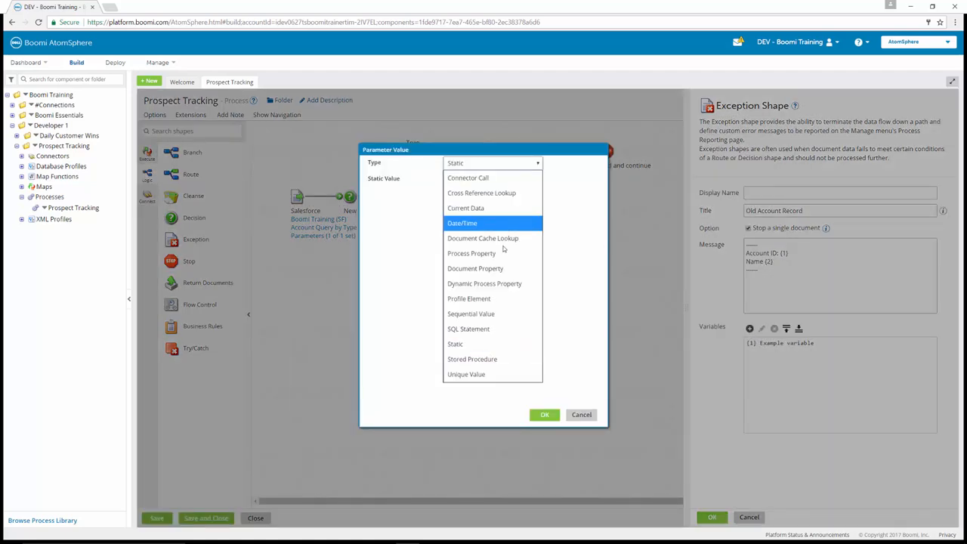
{"action": "left_click", "coordinate": [469, 299]}
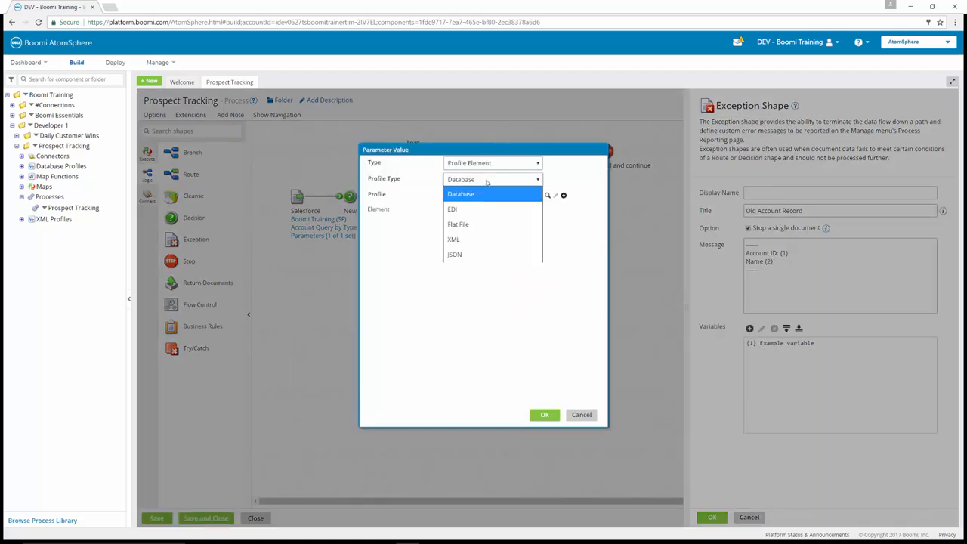
{"action": "left_click", "coordinate": [454, 239]}
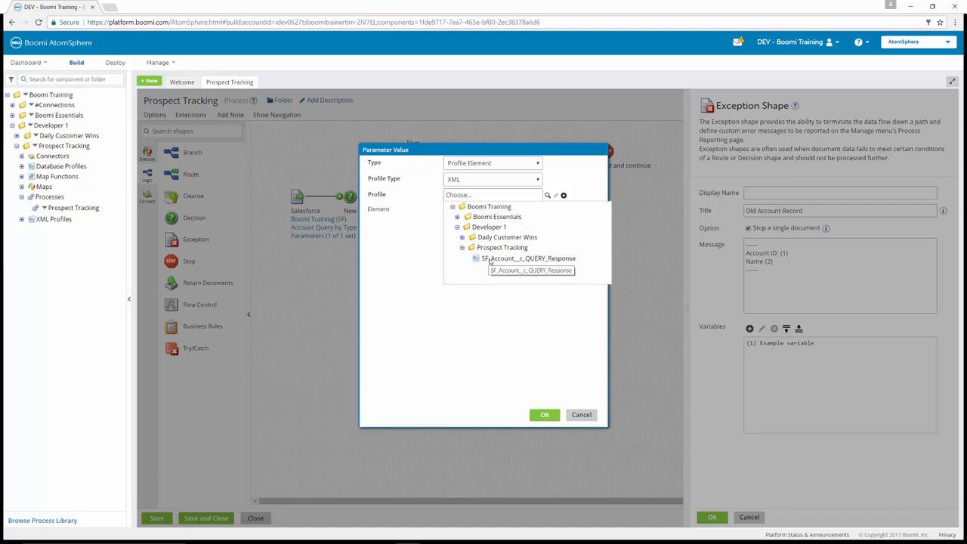
{"action": "left_click", "coordinate": [524, 257]}
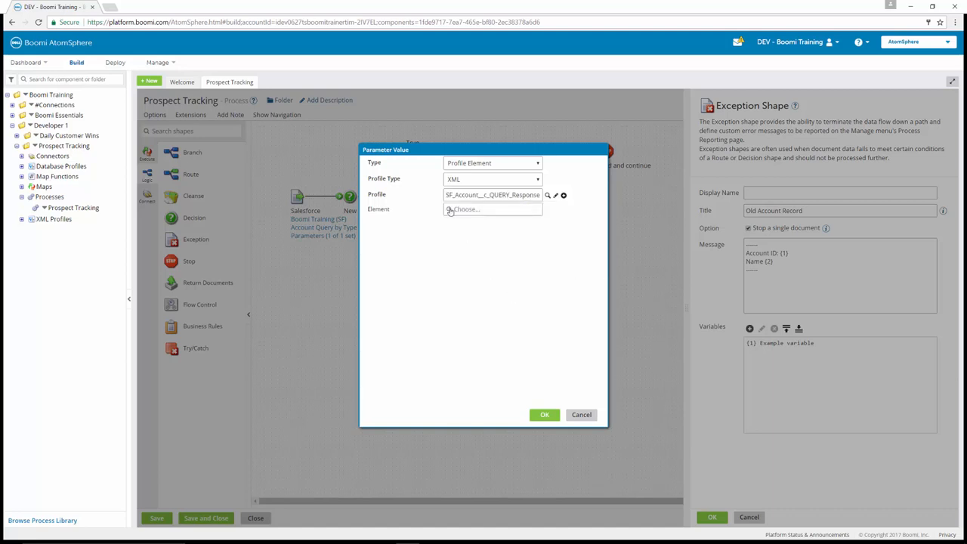
{"action": "left_click", "coordinate": [493, 209]}
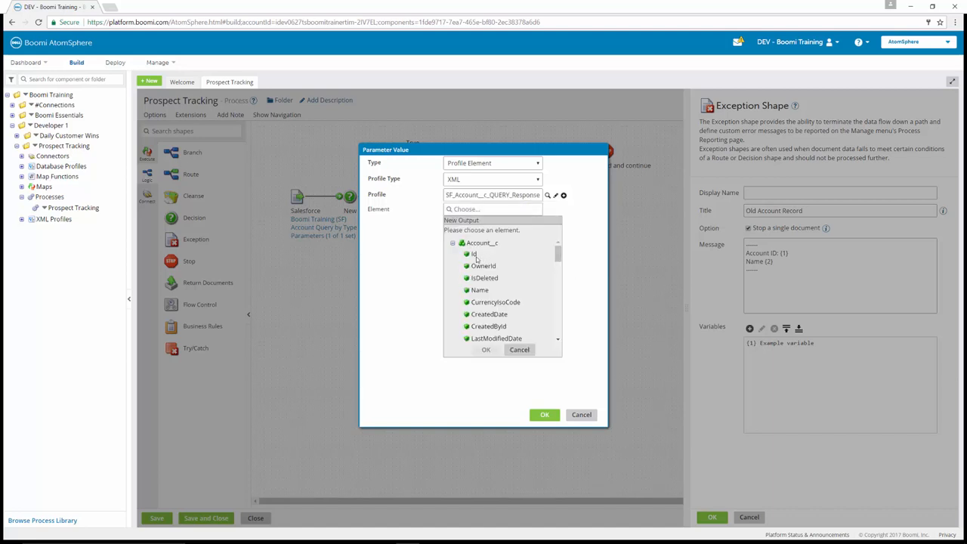
{"action": "left_click", "coordinate": [473, 254]}
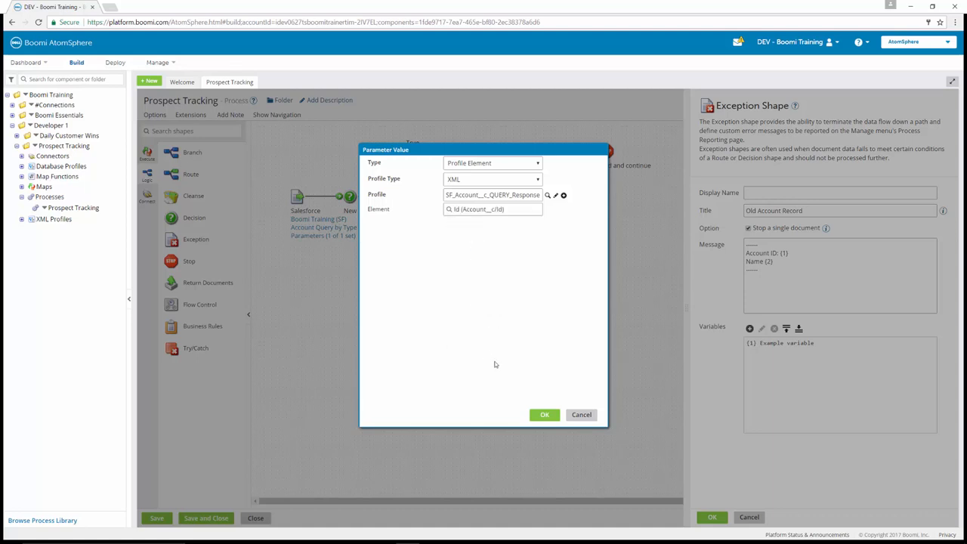
{"action": "left_click", "coordinate": [544, 414]}
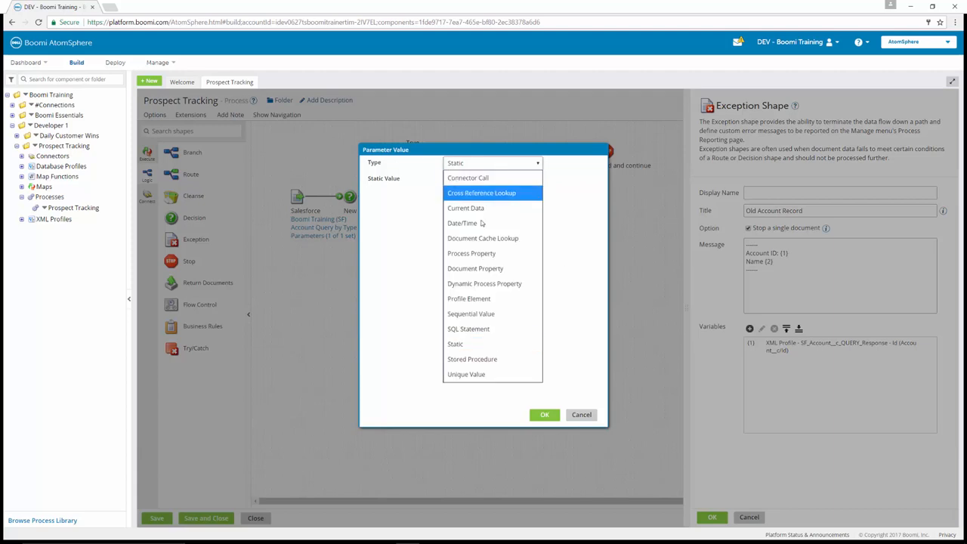
- Add the second parameter as the Name element of the same Salesforce query response profile
{"action": "left_click", "coordinate": [469, 299]}
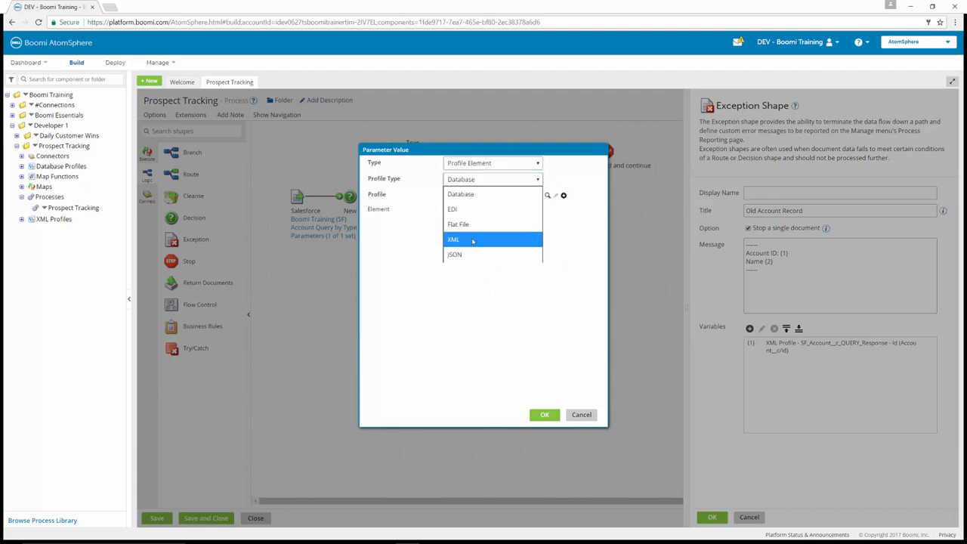
{"action": "left_click", "coordinate": [453, 239]}
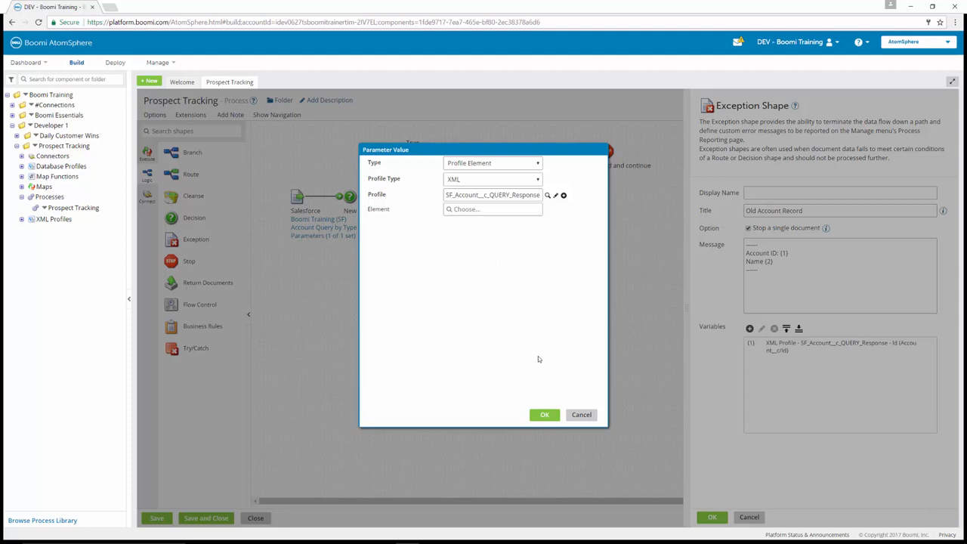
{"action": "left_click", "coordinate": [493, 208]}
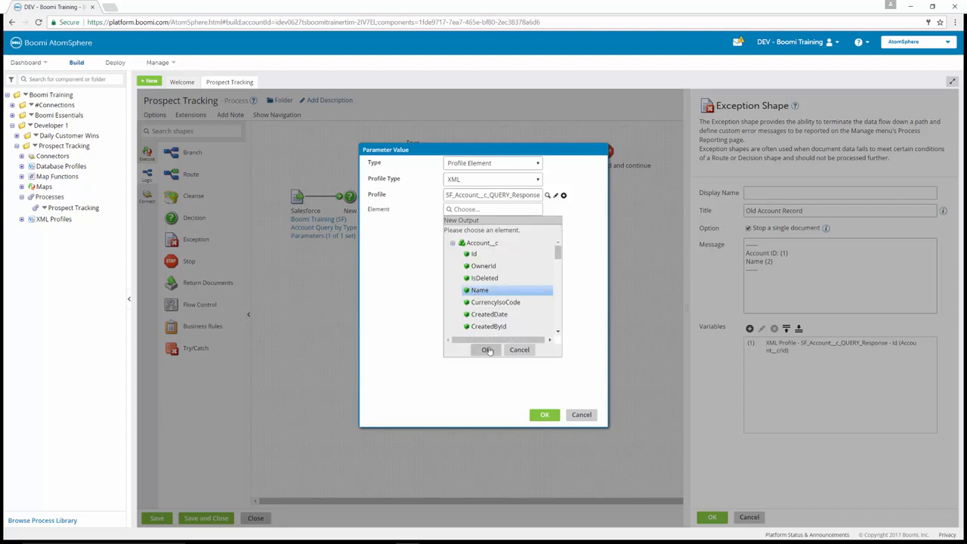
{"action": "left_click", "coordinate": [487, 350]}
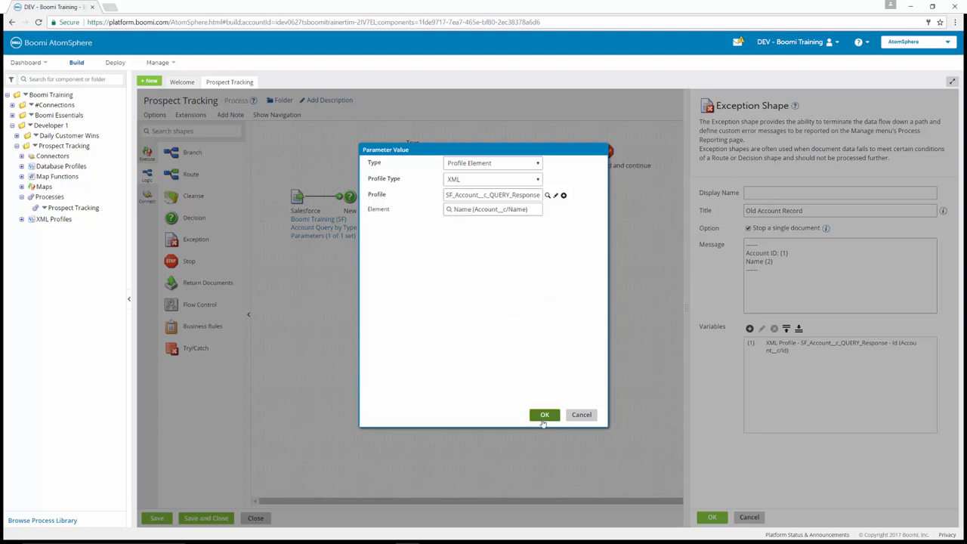
{"action": "left_click", "coordinate": [545, 414]}
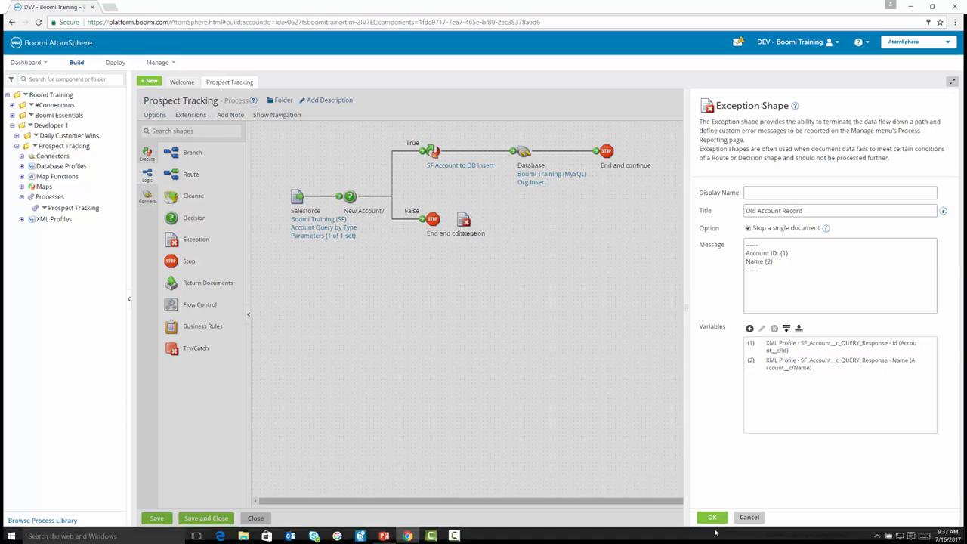
- Apply the Exception settings, remove the Stop shape on False, and reconnect the Exception shape
{"action": "left_click", "coordinate": [712, 517]}
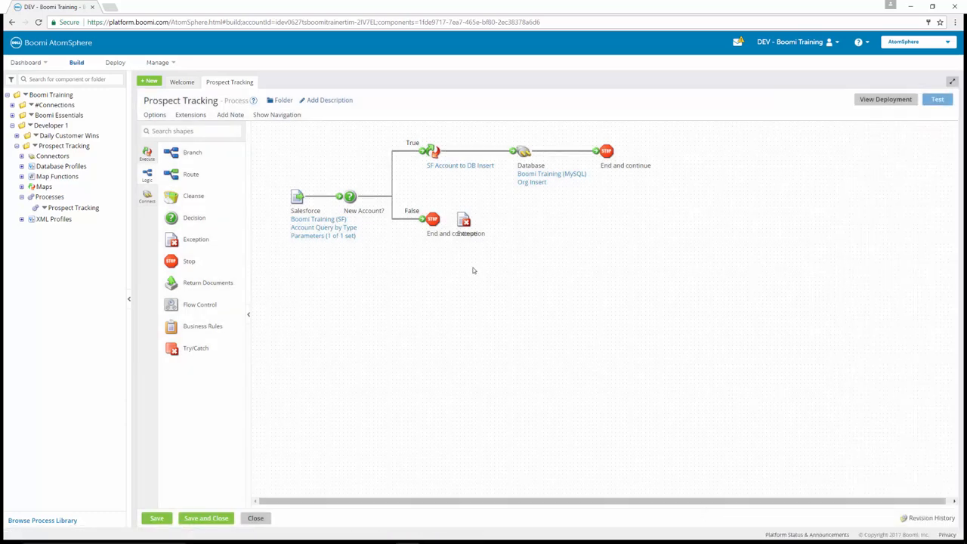
{"action": "left_click", "coordinate": [431, 219]}
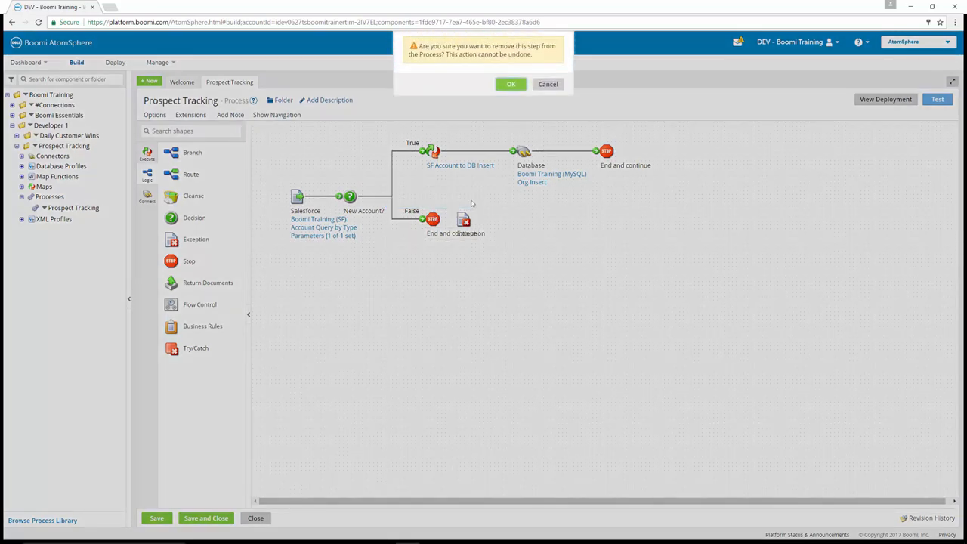
{"action": "left_click", "coordinate": [512, 85]}
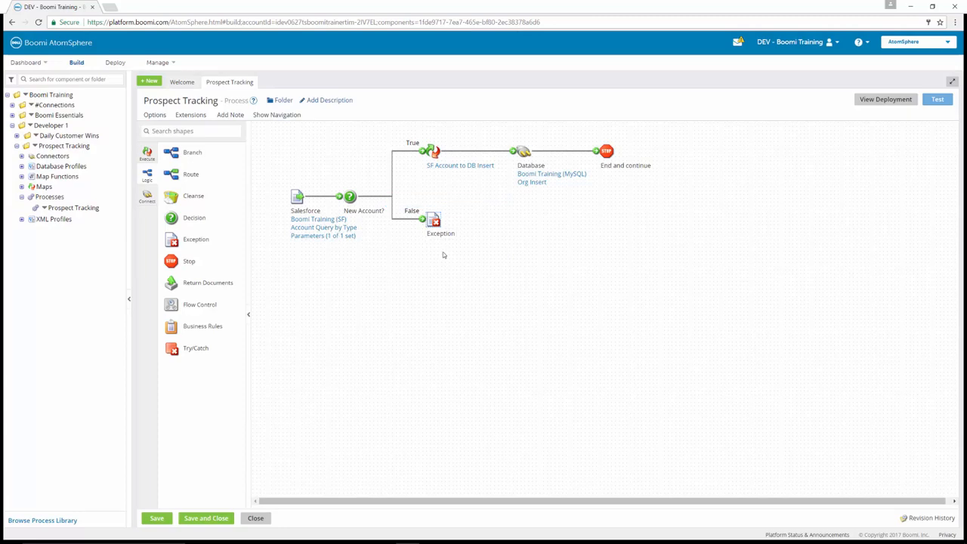
{"action": "left_click", "coordinate": [440, 221]}
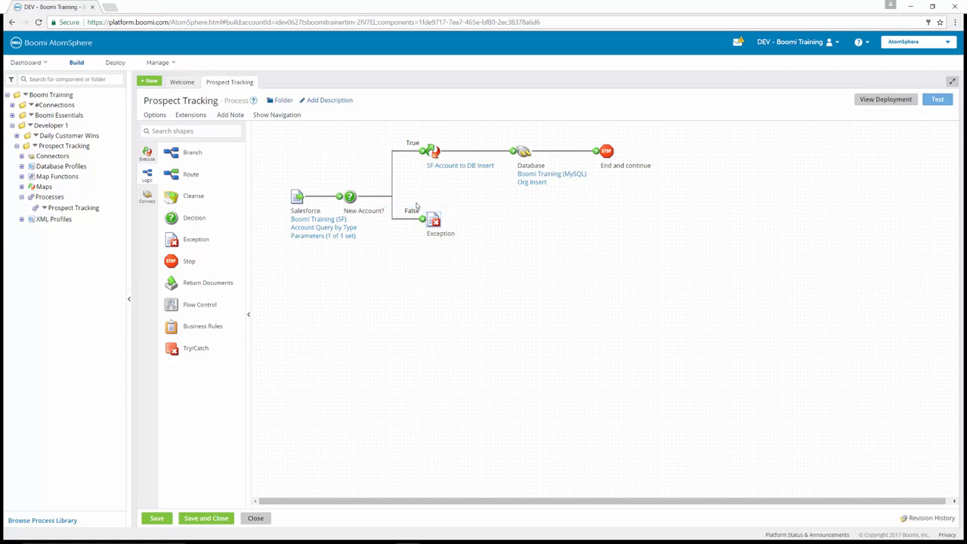
{"action": "left_click", "coordinate": [442, 219]}
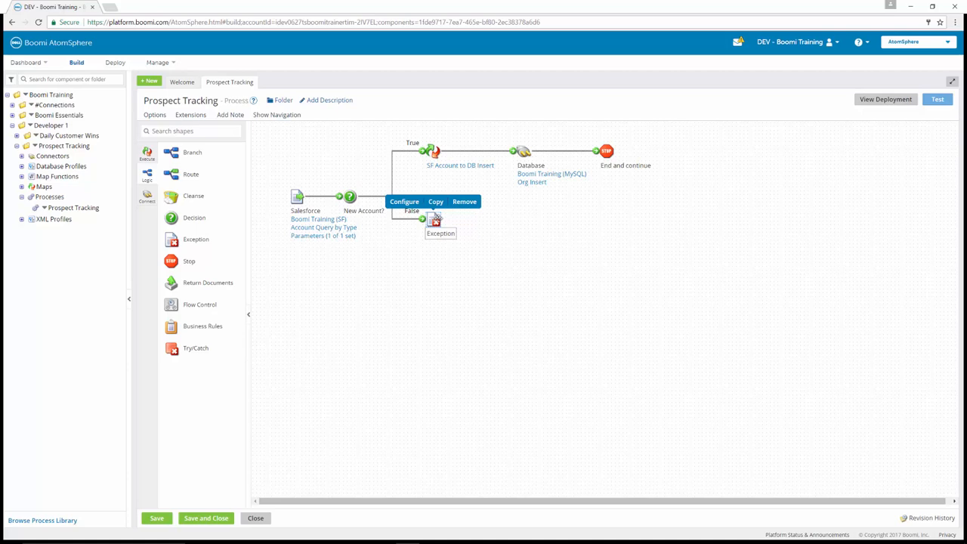
- Save Prospect Tracking and run a test on the Test Atom Cloud
{"action": "left_click", "coordinate": [154, 519]}
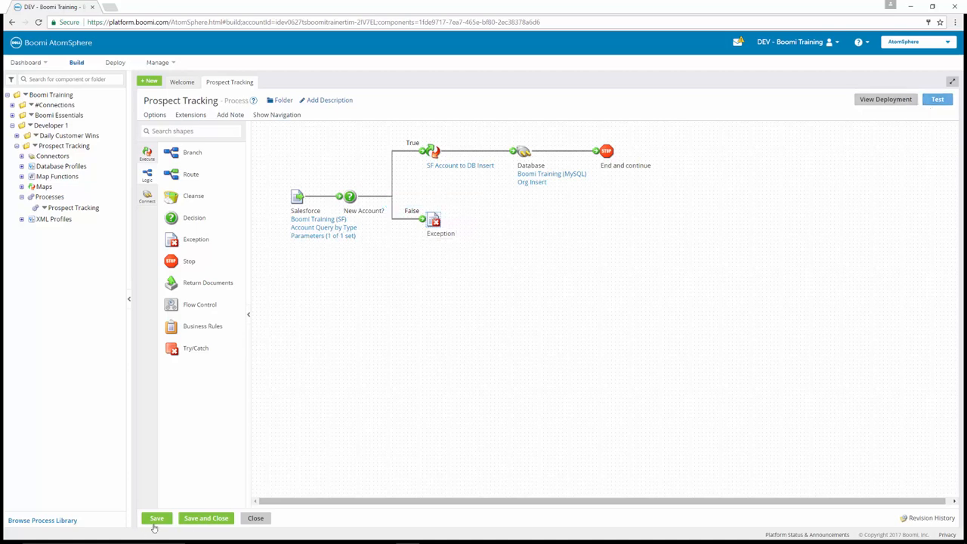
{"action": "left_click", "coordinate": [157, 518]}
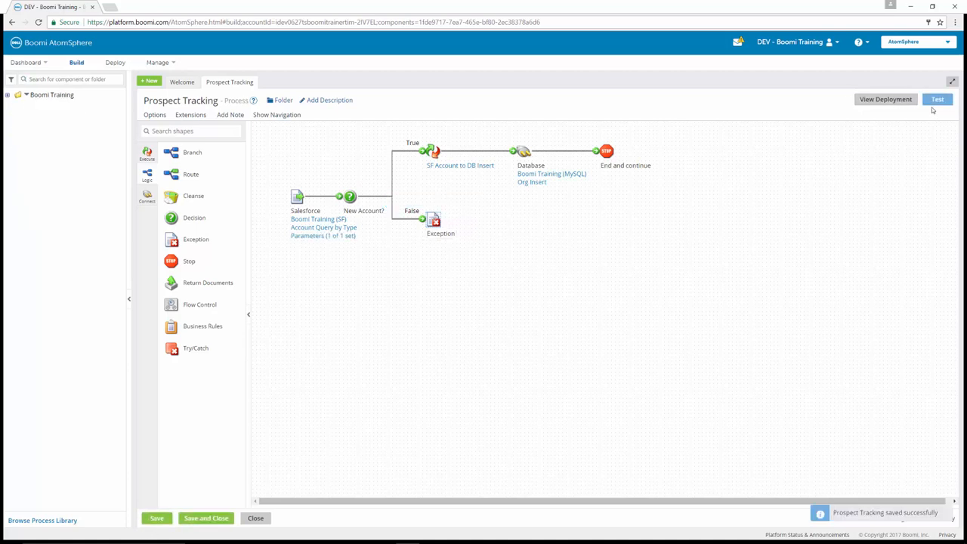
{"action": "left_click", "coordinate": [937, 99]}
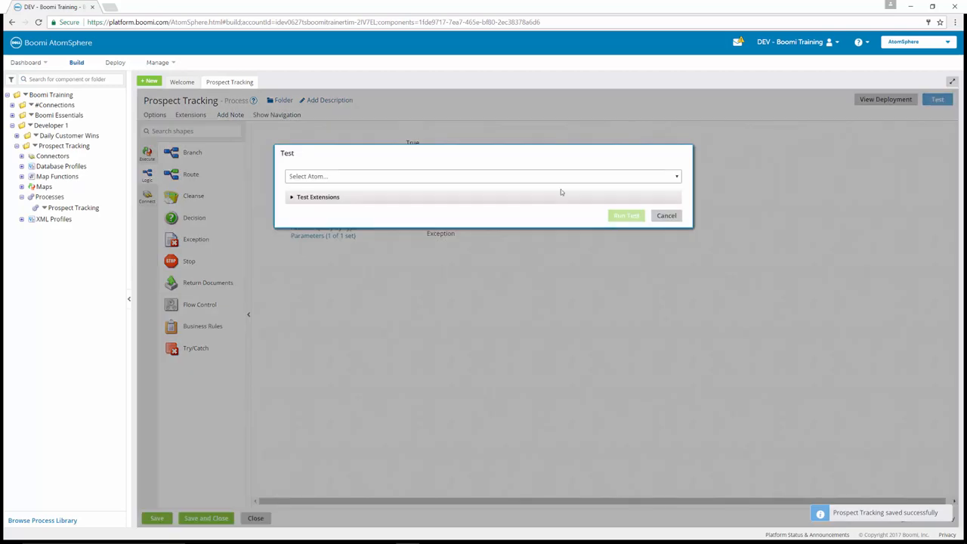
{"action": "left_click", "coordinate": [482, 176]}
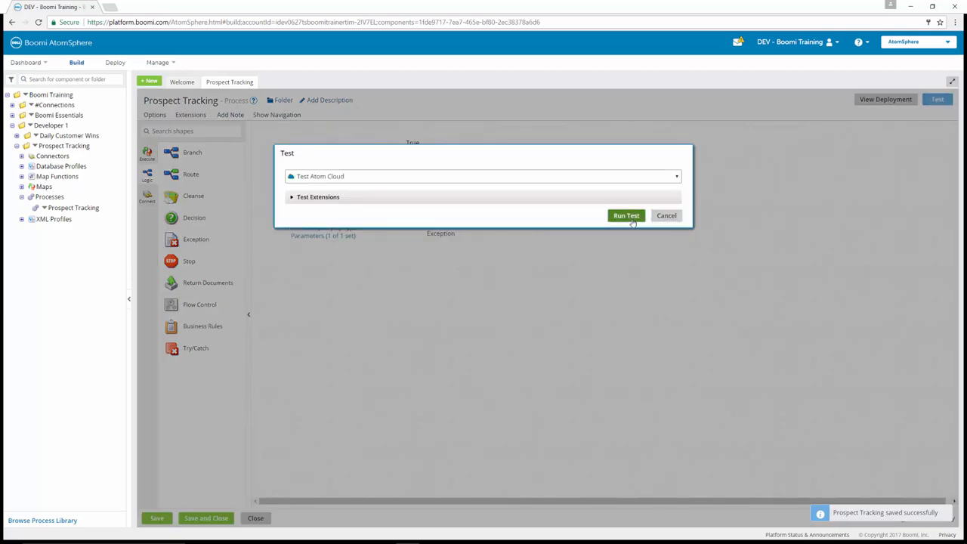
{"action": "left_click", "coordinate": [625, 214]}
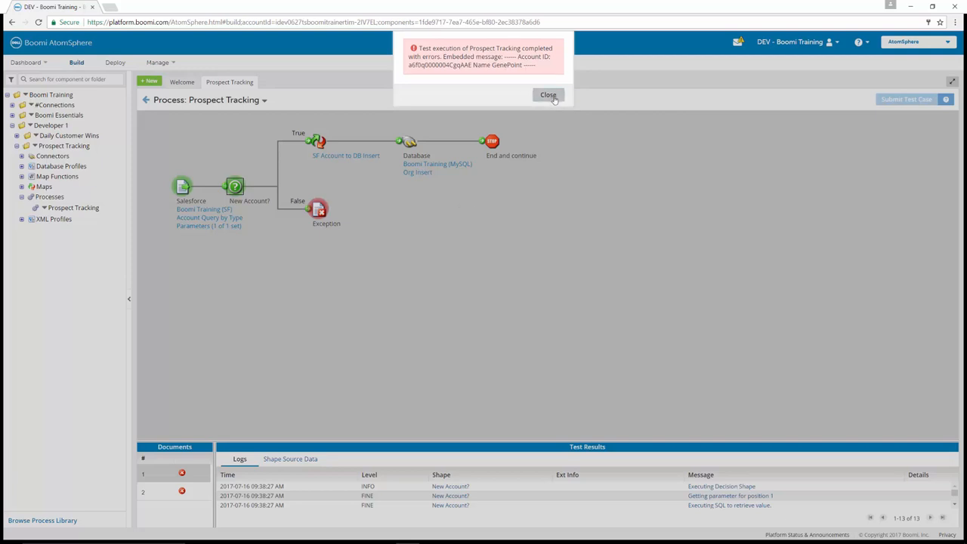
- Review the SEVERE log messages for both failed documents showing account ID and name
{"action": "left_click", "coordinate": [546, 93]}
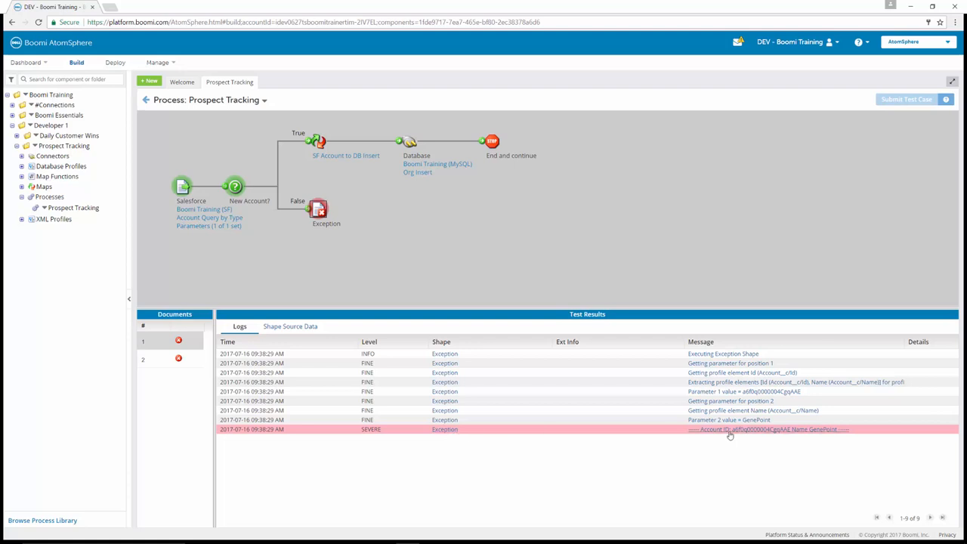
{"action": "left_click", "coordinate": [771, 429]}
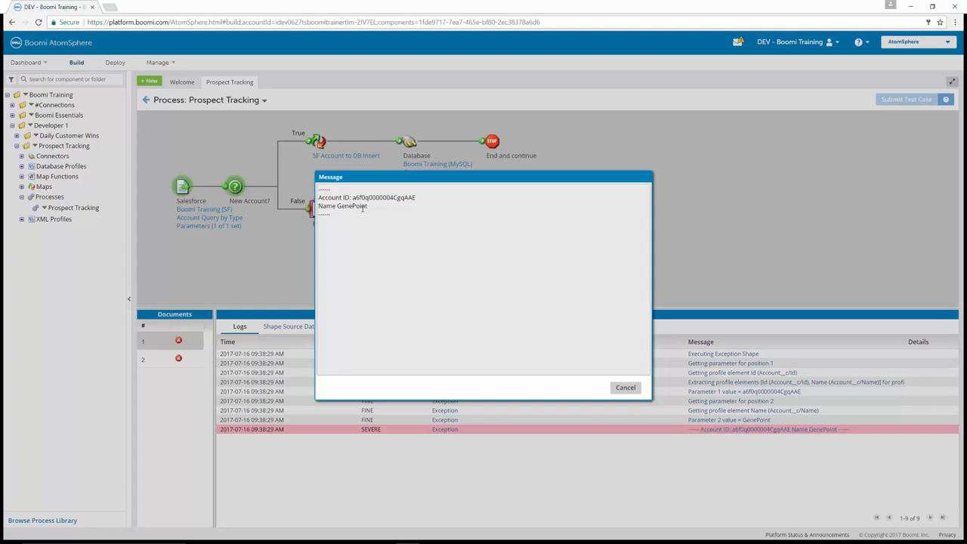
{"action": "mouse_move", "coordinate": [554, 402]}
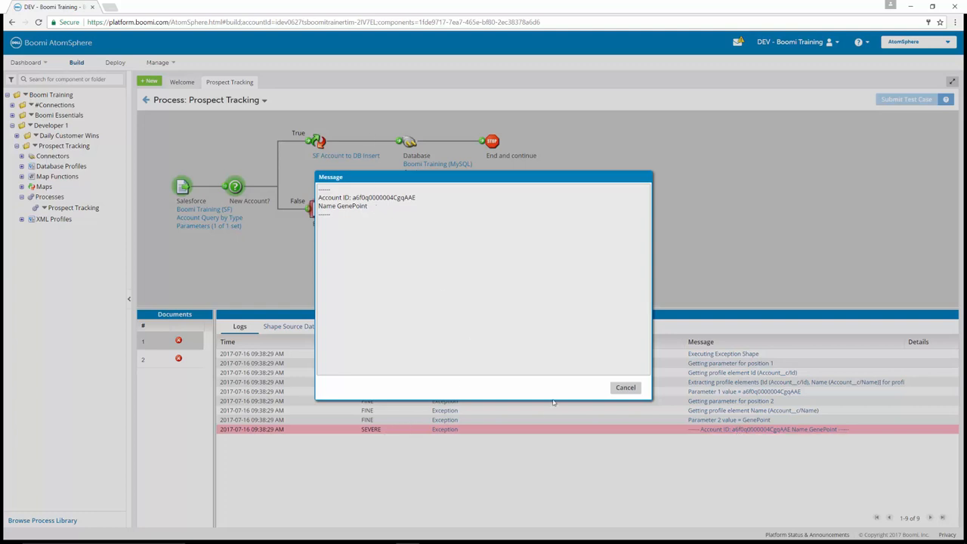
{"action": "left_click", "coordinate": [626, 387]}
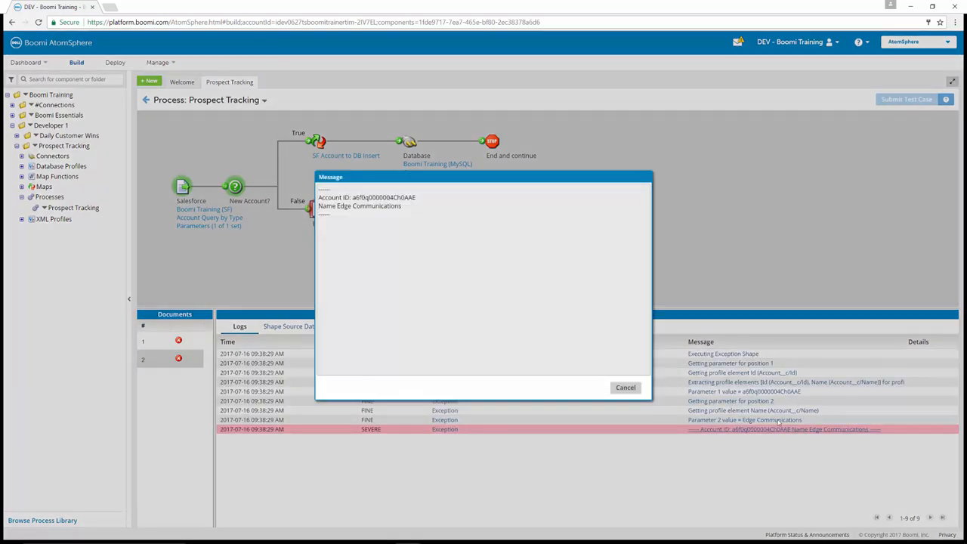
{"action": "left_click", "coordinate": [626, 387]}
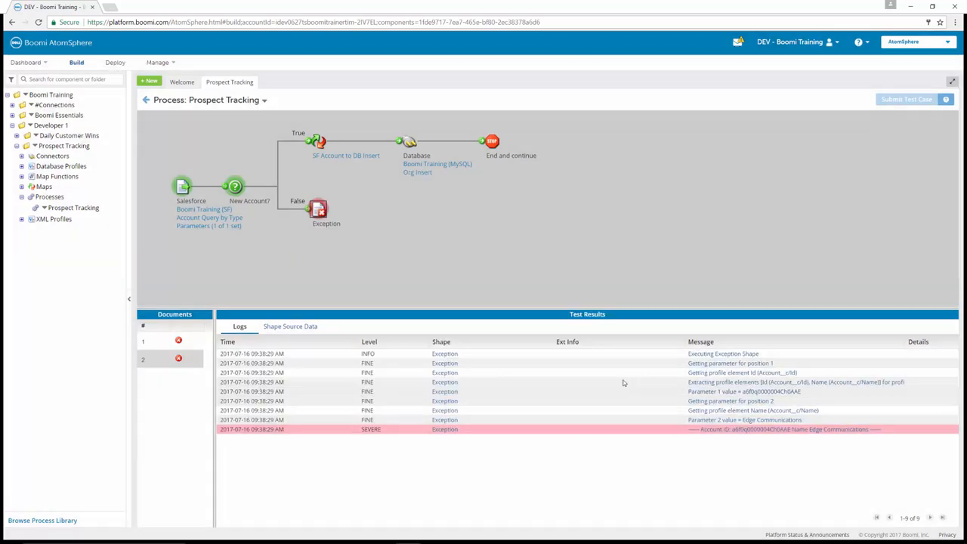